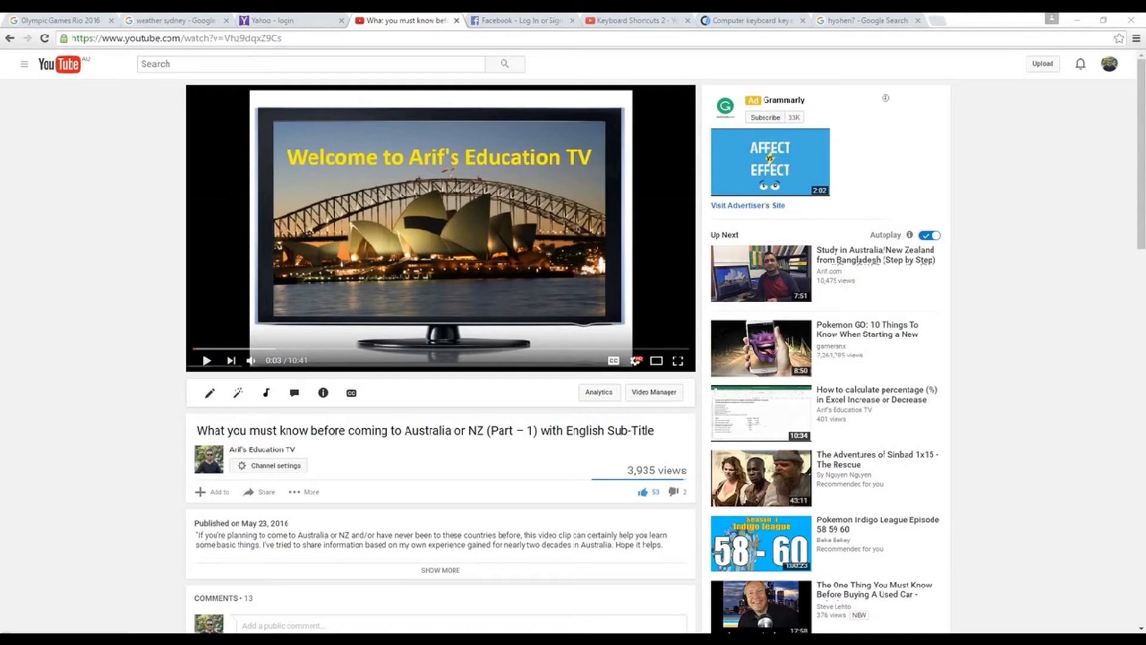
mouse_move(648, 601)
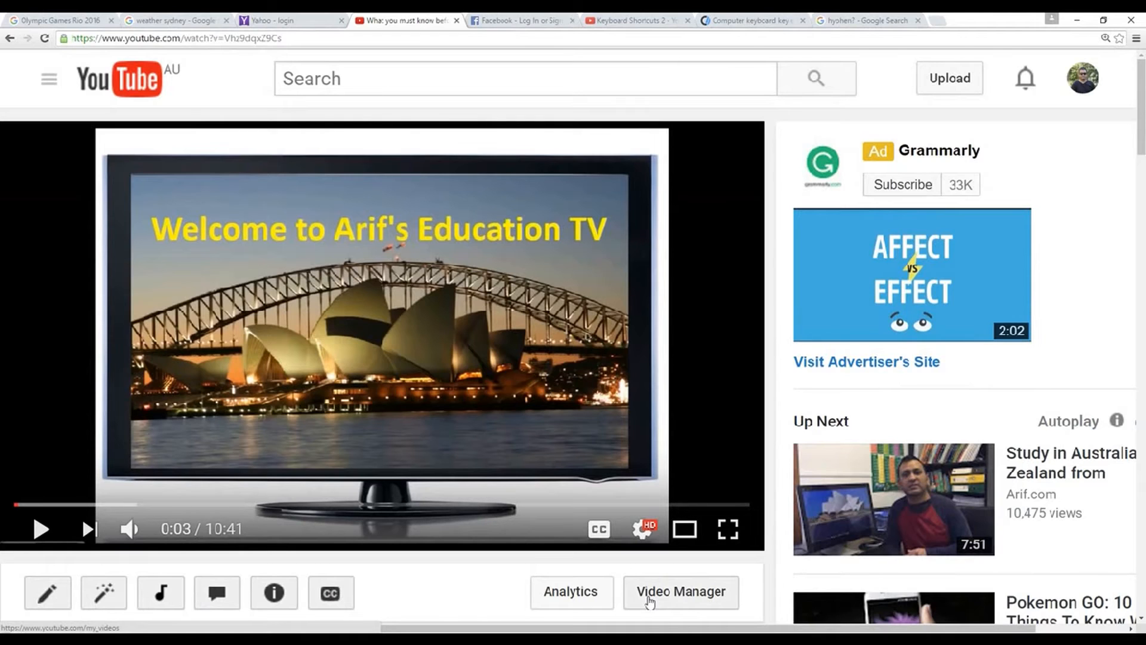
Step: Scroll down the enlarged YouTube page for the Australia/NZ video
scroll("down", 3)
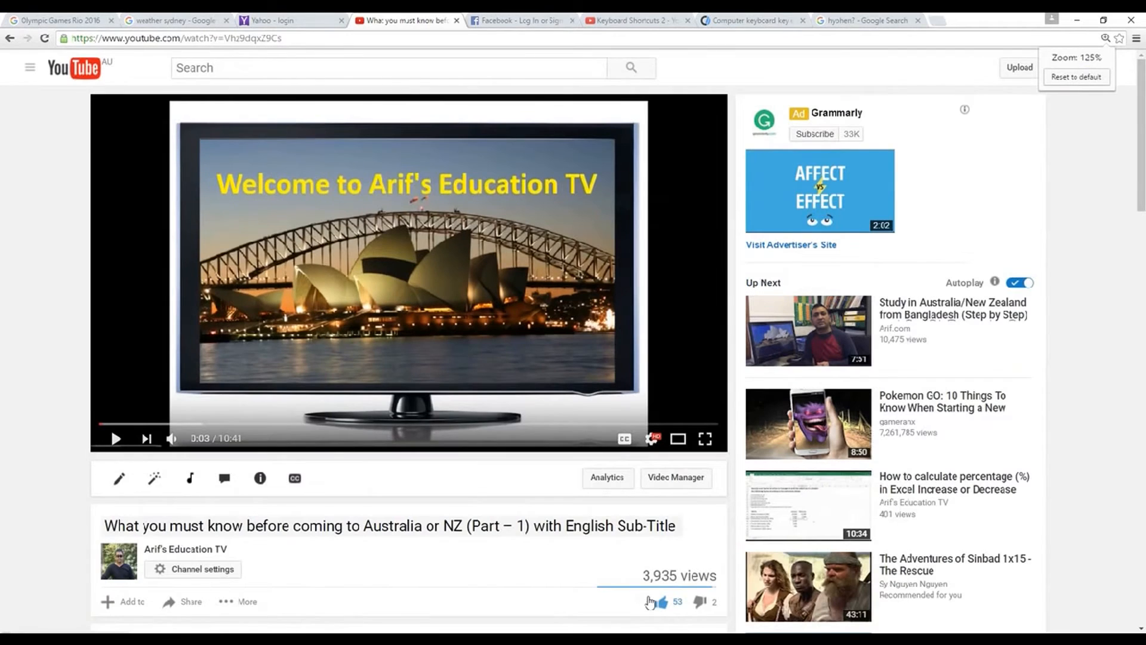
Step: Zoom the YouTube page out to 33% so the comments fit on screen
key("ctrl+minus")
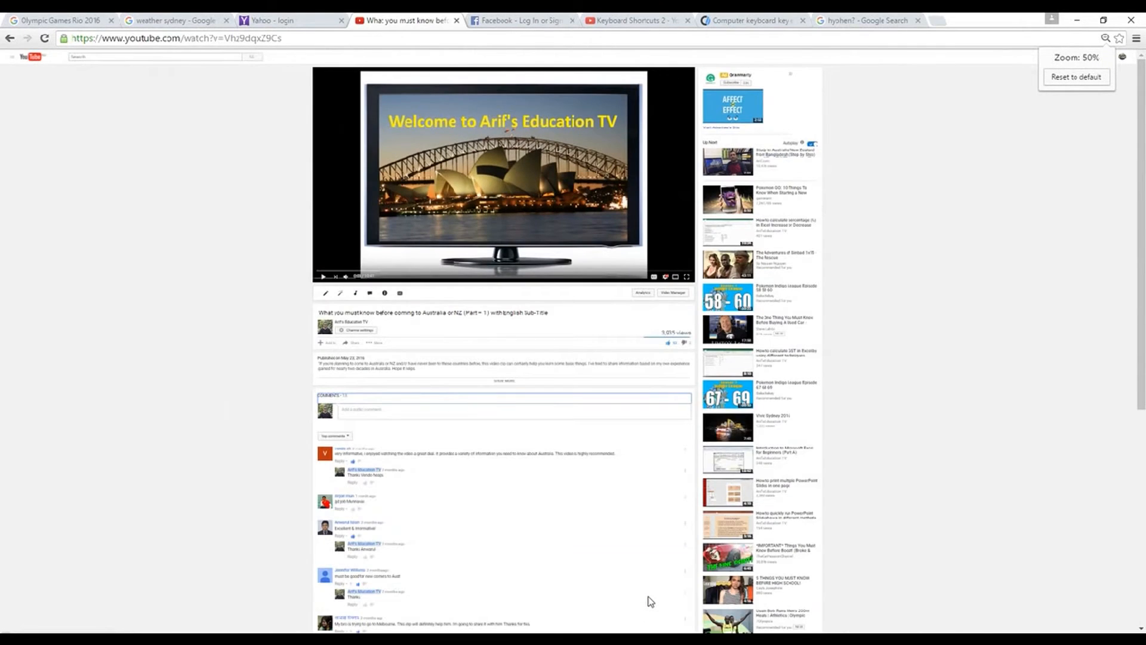
key("ctrl+minus")
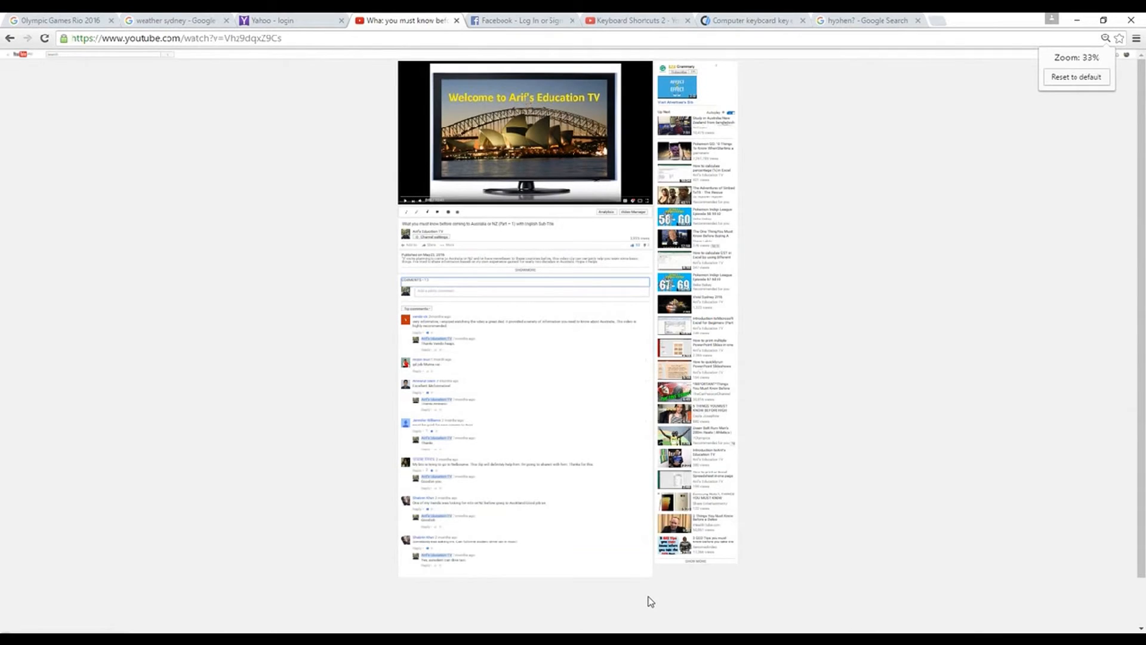